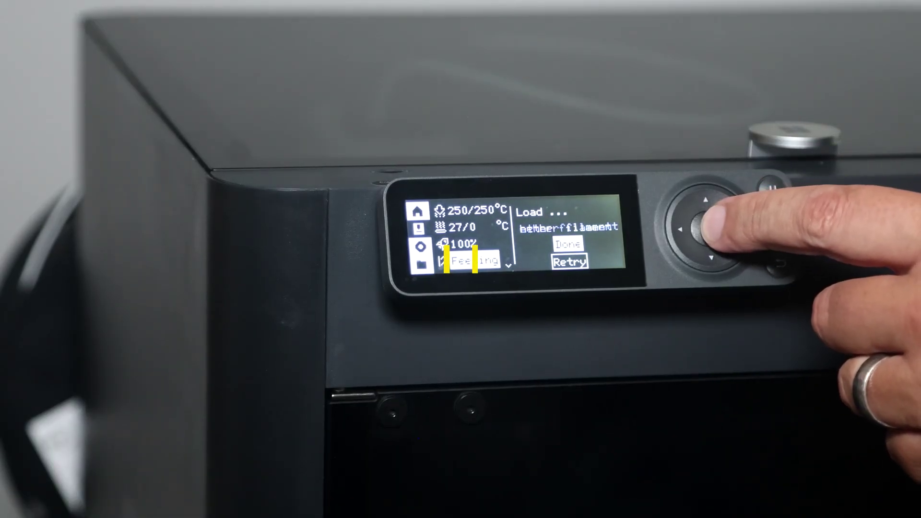
- Confirm the filament is loaded with Done and OK, returning to 'Ready to print'
click(702, 234)
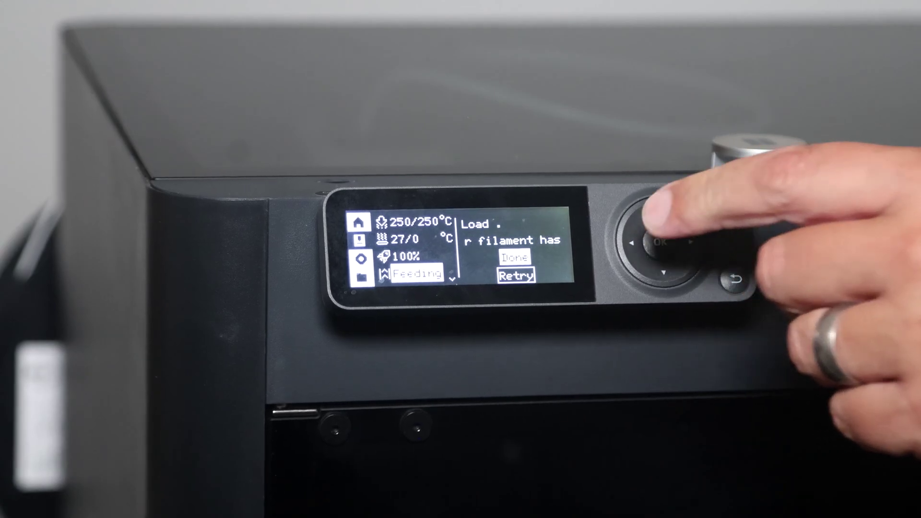
click(661, 244)
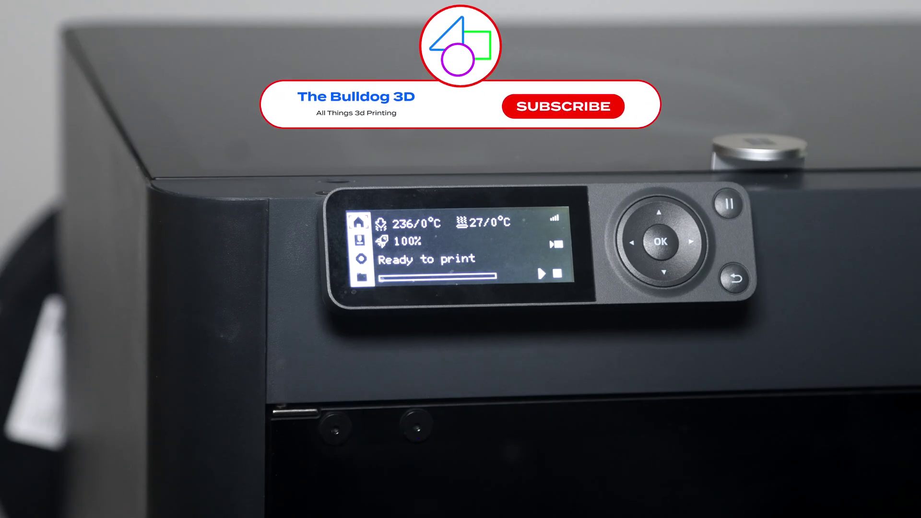
click(564, 106)
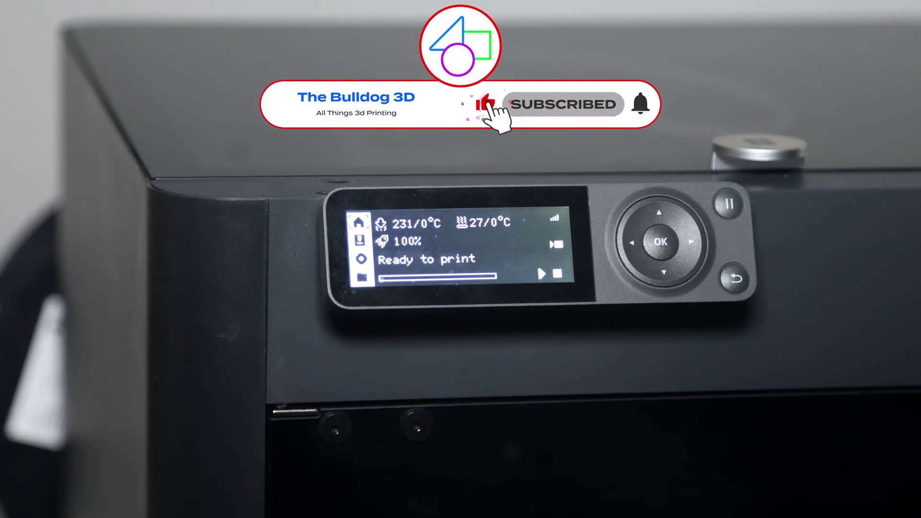